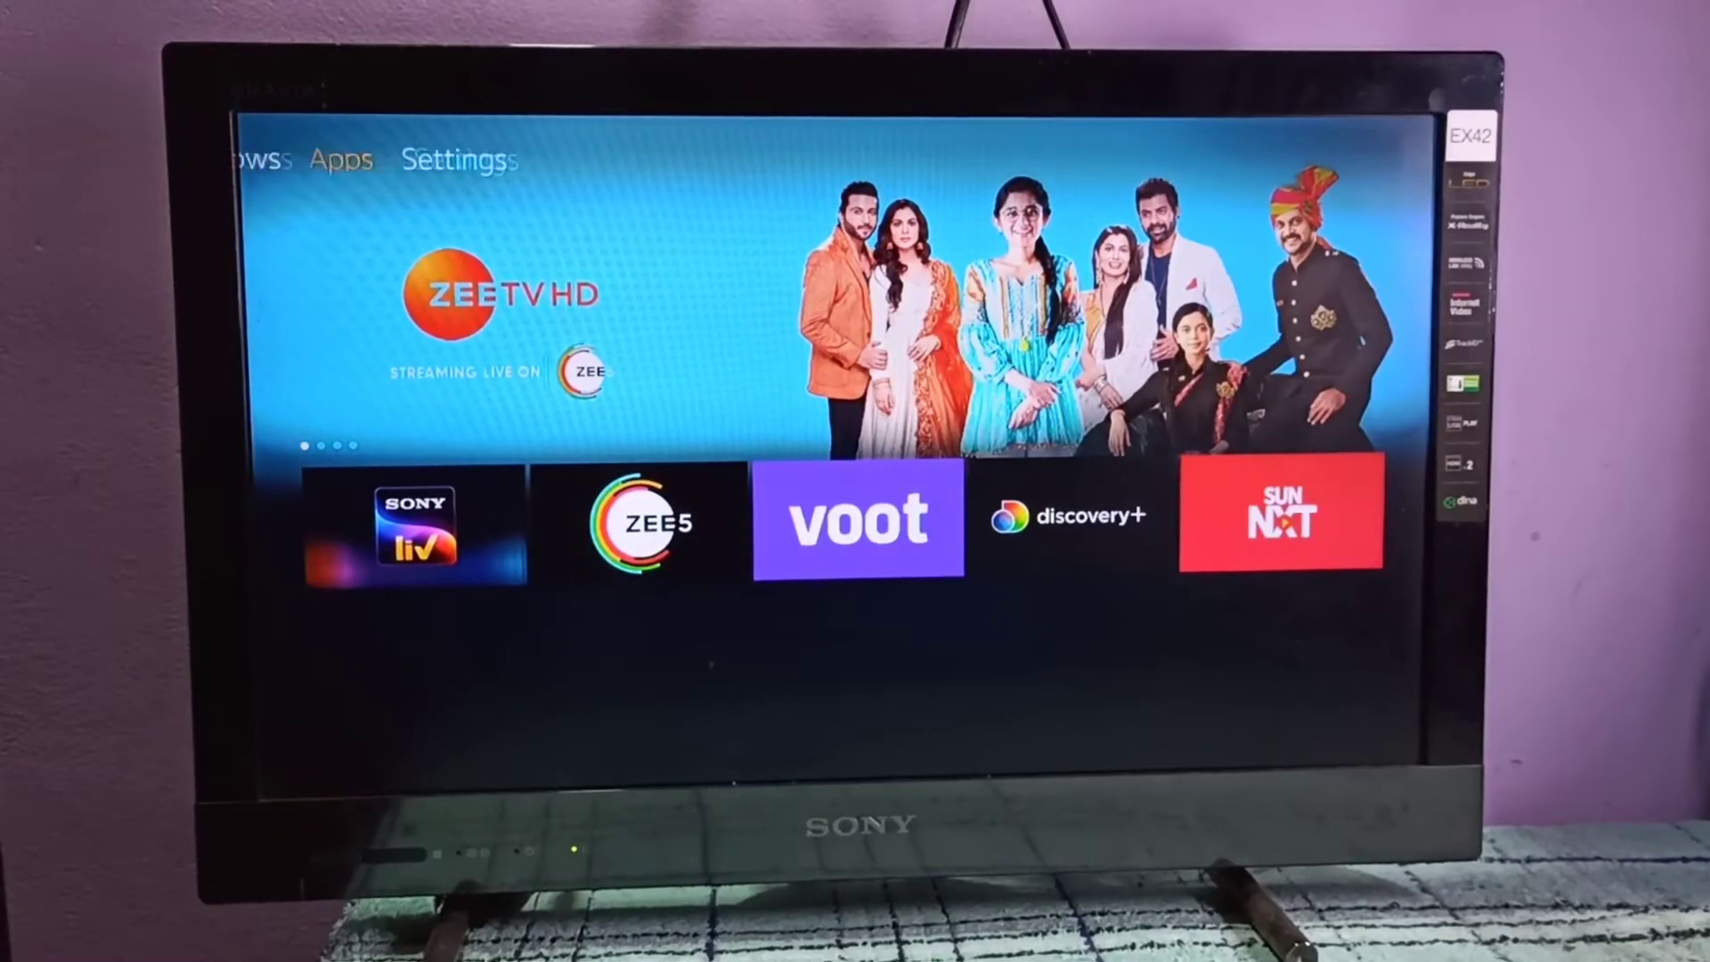
Step: Open Fire TV Settings from the home screen's top bar to reach network settings
left_click(458, 160)
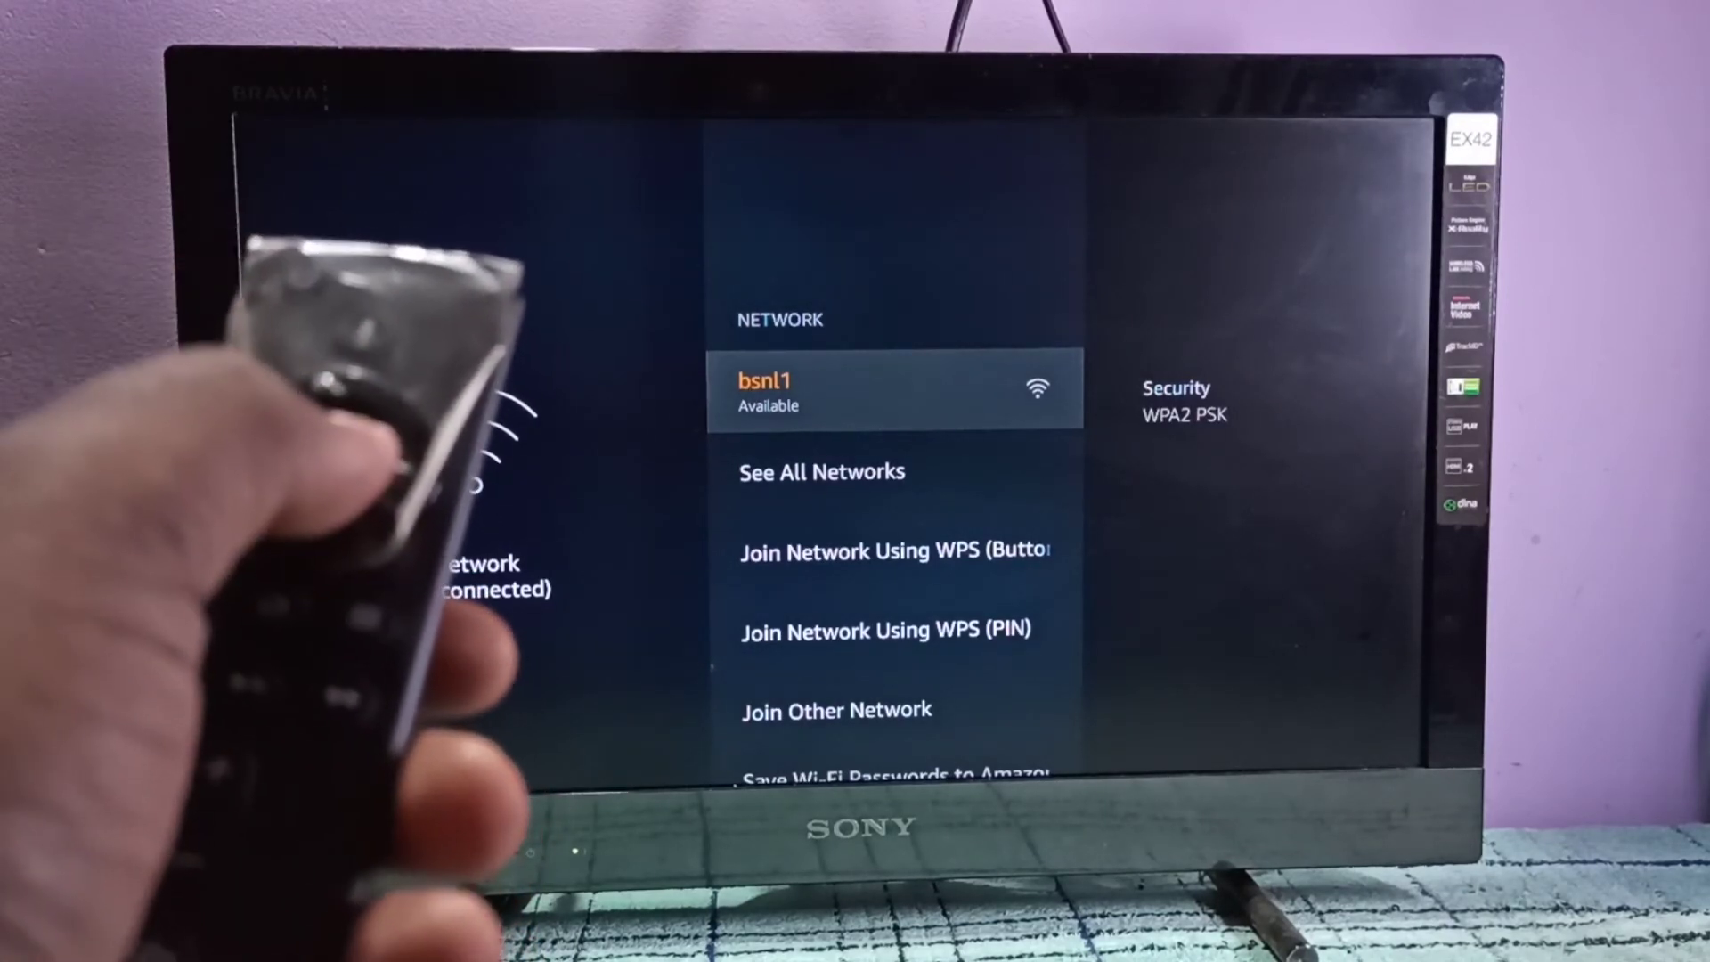
Step: Select bsnl1 in the network list to bring up the Enter Password keyboard
left_click(890, 389)
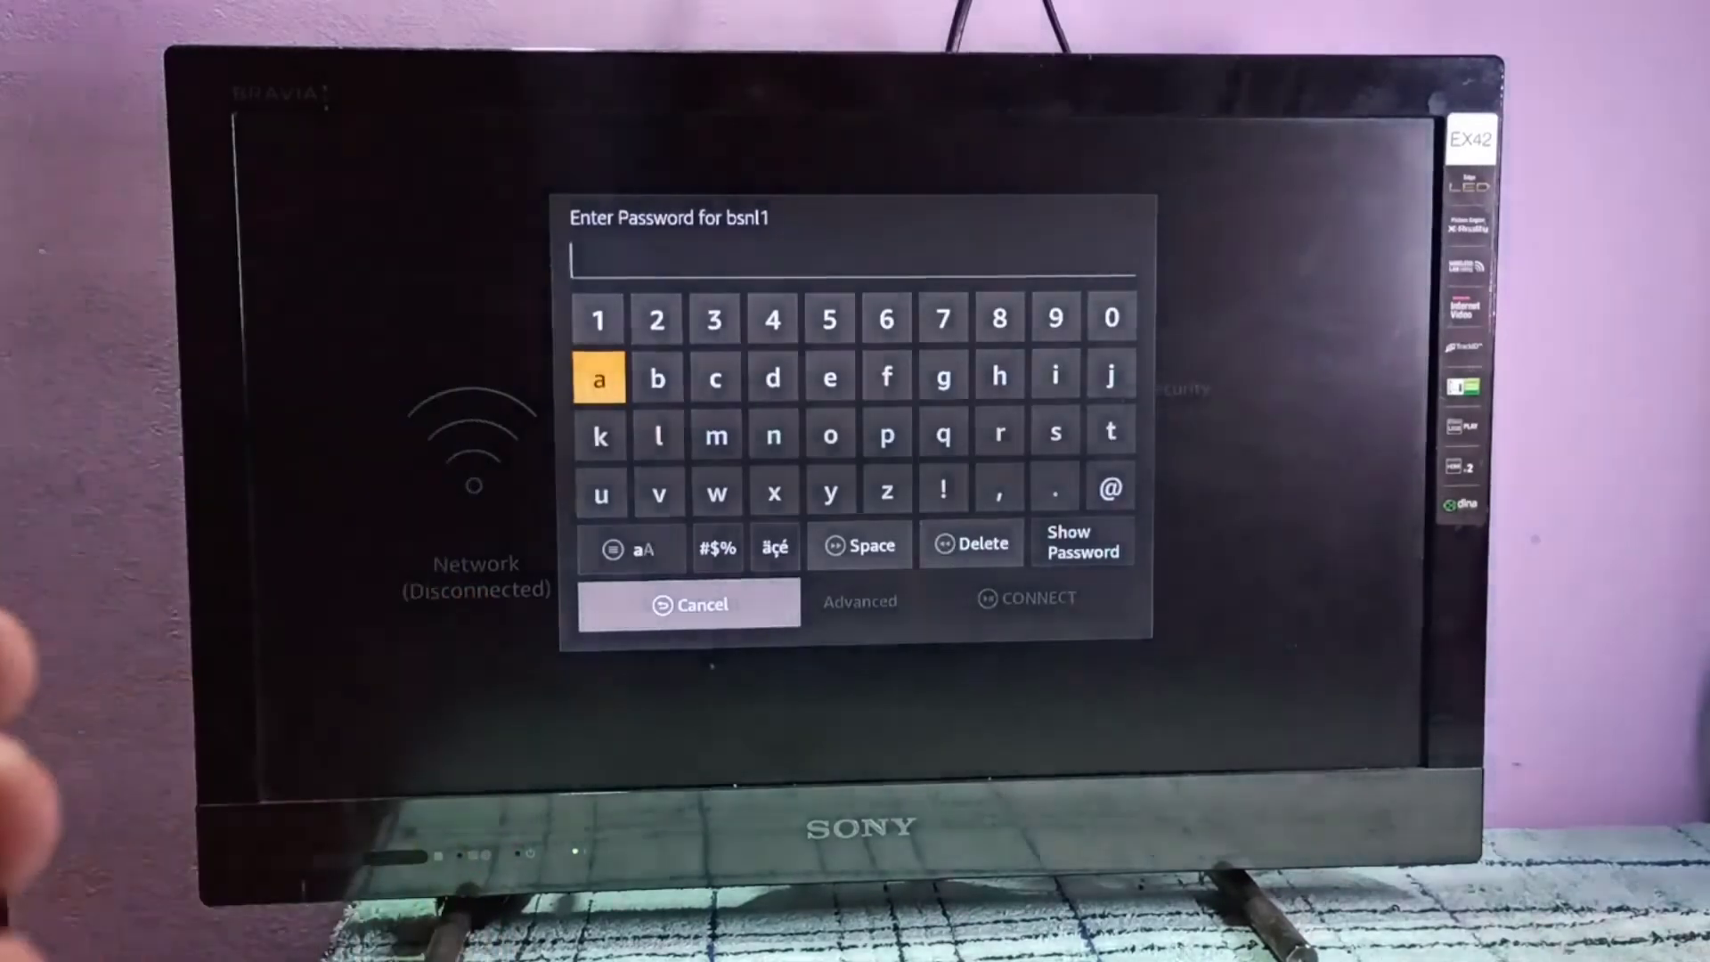